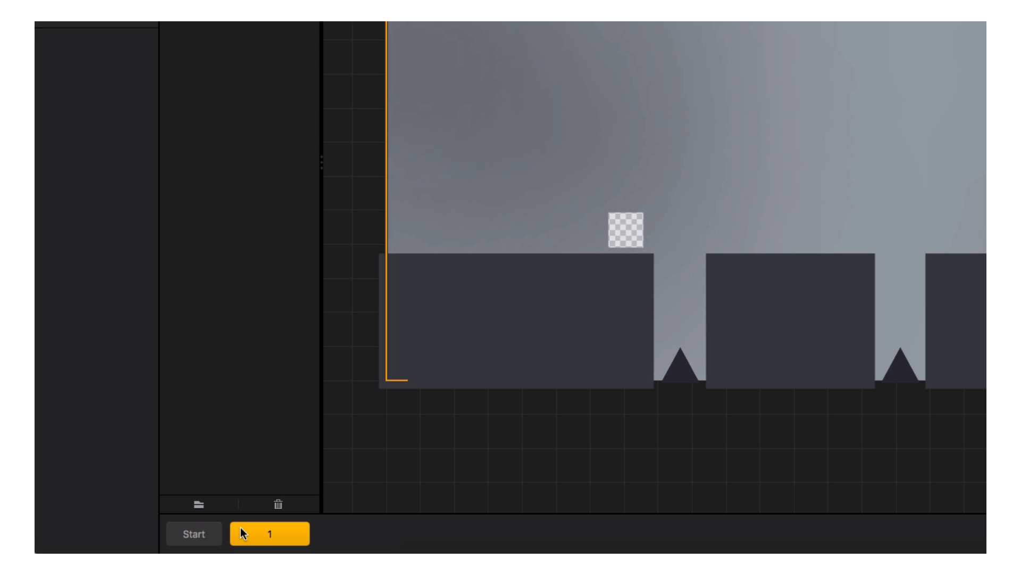
# Add scenes 2 and 3 to the level after Start and scene 1, then view empty scene 3.
pyautogui.click(353, 533)
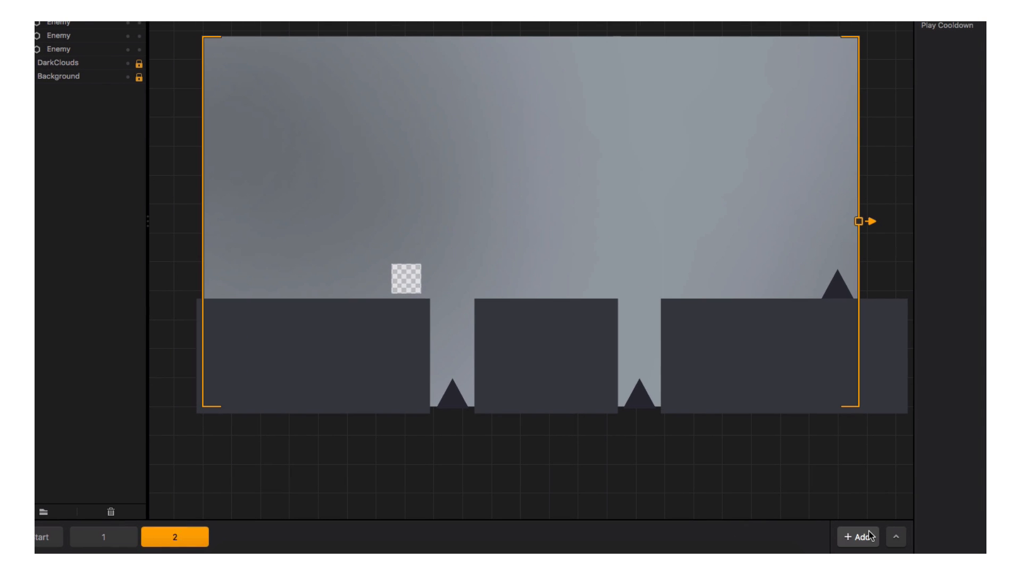
pyautogui.click(856, 536)
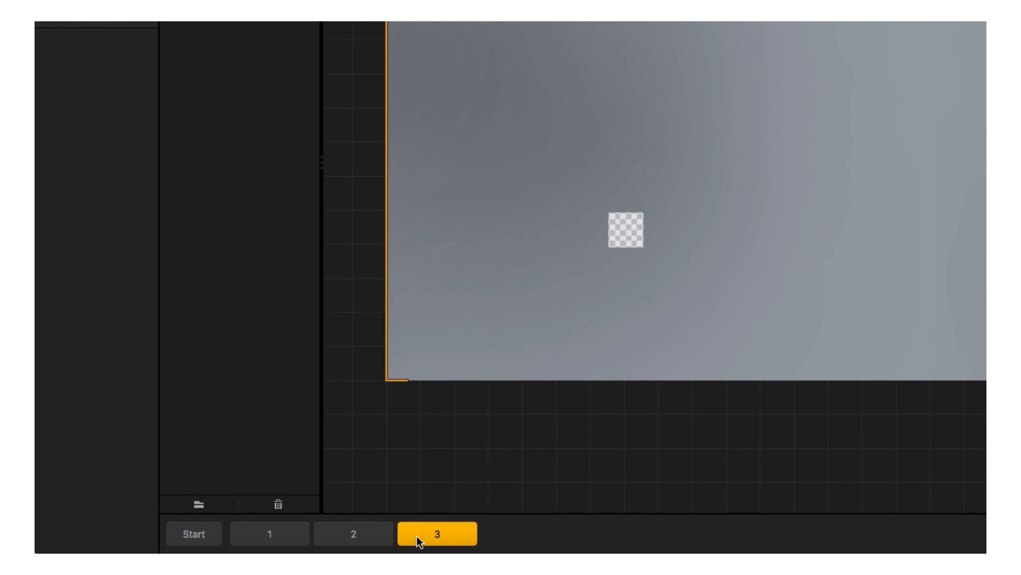
pyautogui.click(353, 533)
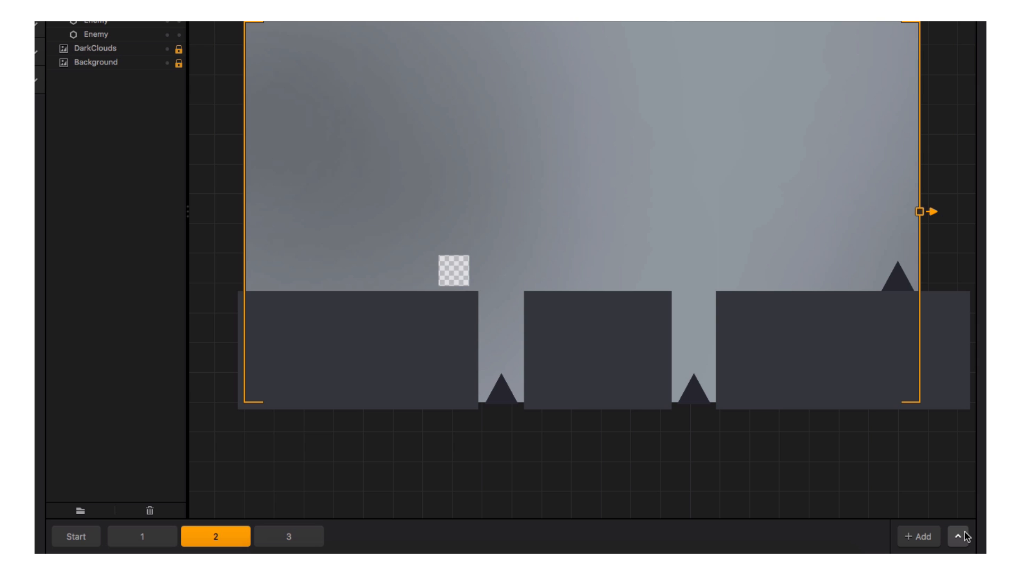
# Show the scene timeline with Start and scenes 1-3 as tracks, previewing scene 2 and Start.
pyautogui.click(957, 535)
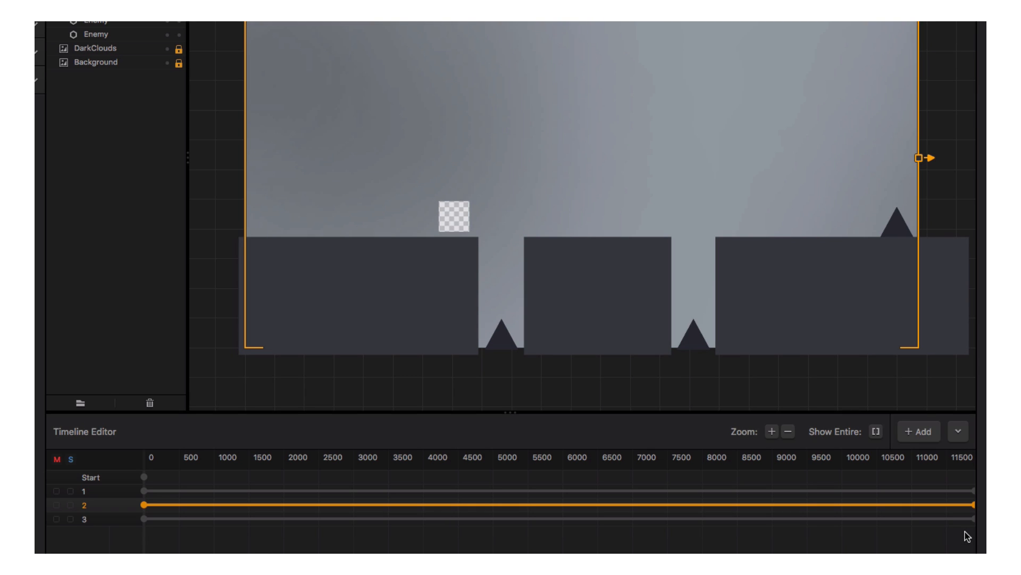
pyautogui.moveTo(300, 533)
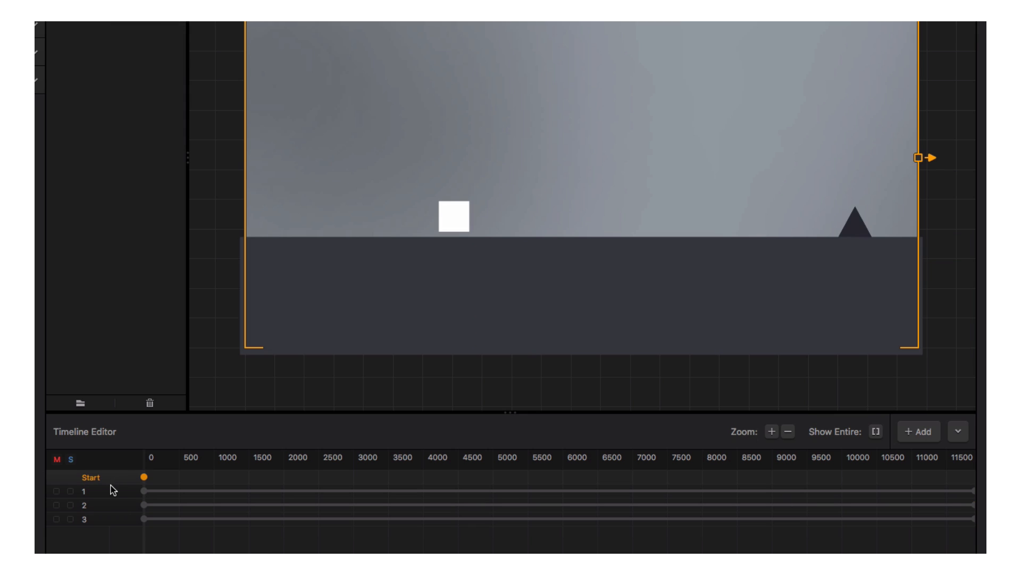
pyautogui.click(85, 504)
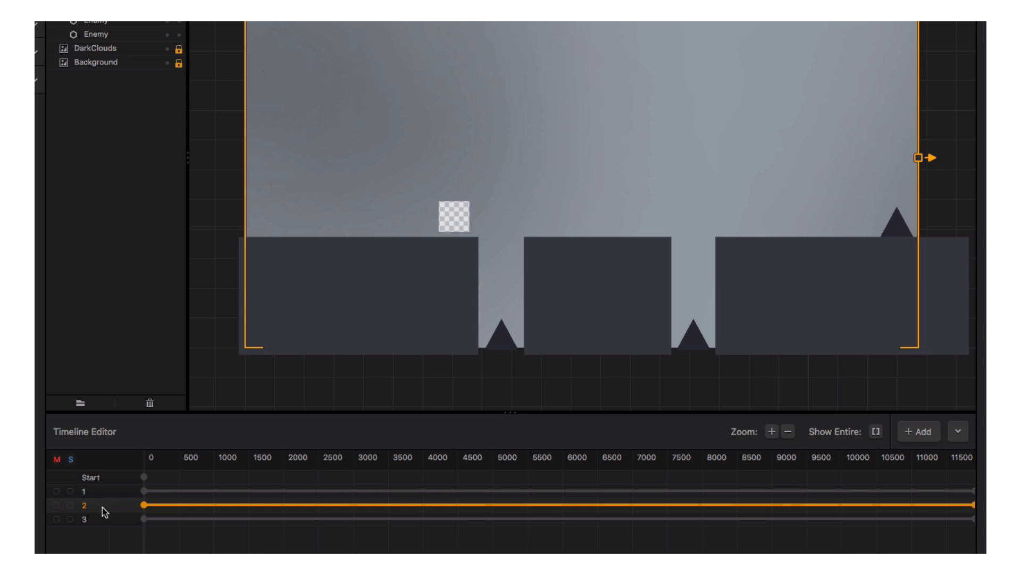
pyautogui.click(83, 520)
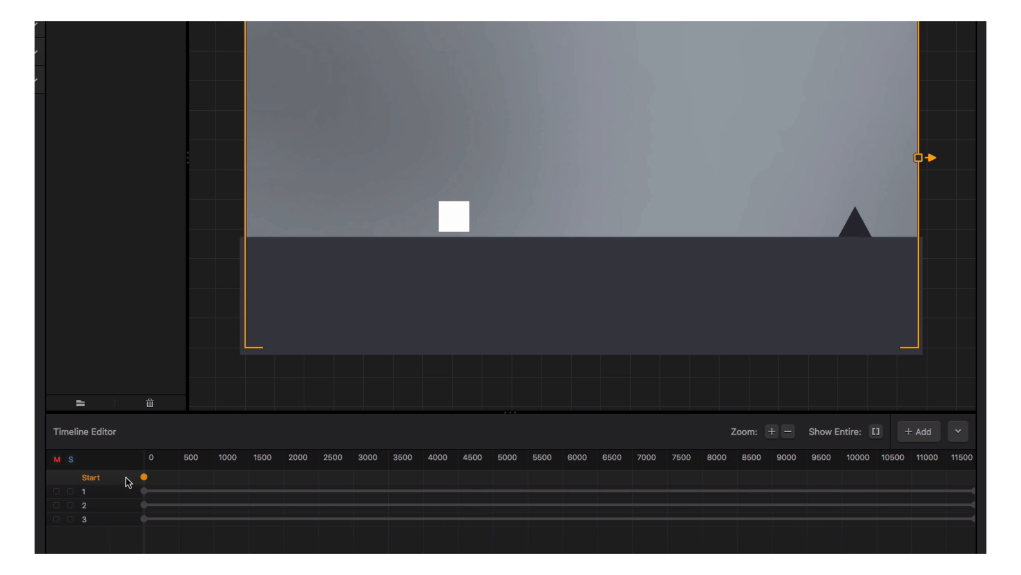
pyautogui.moveTo(155, 516)
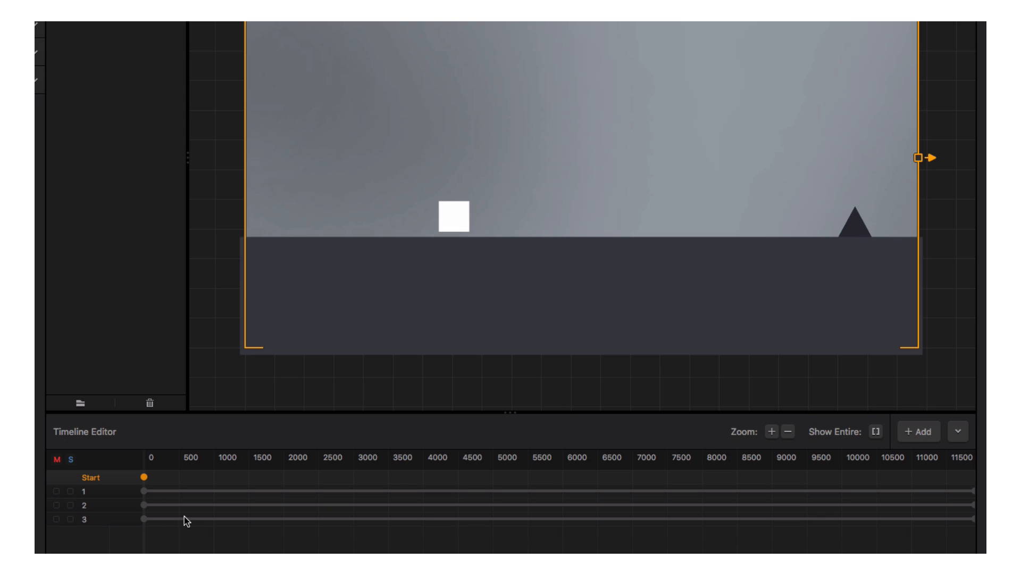
pyautogui.moveTo(970, 510)
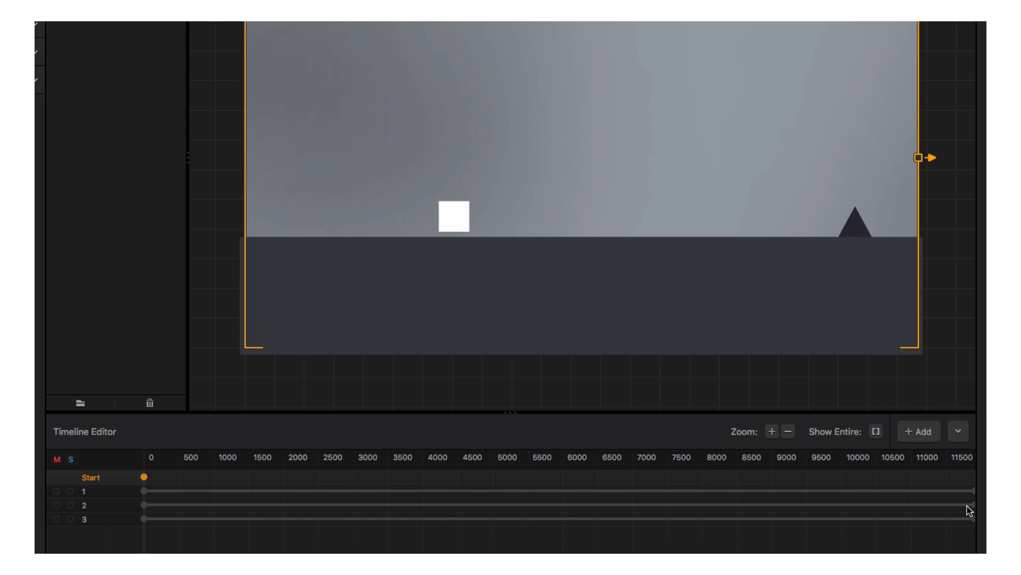
pyautogui.moveTo(532, 529)
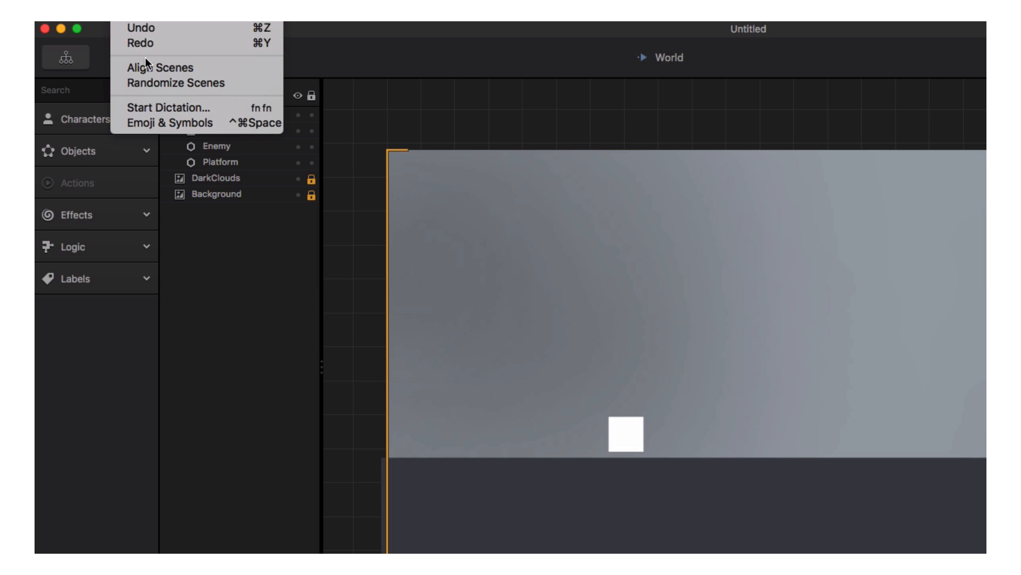
pyautogui.moveTo(163, 68)
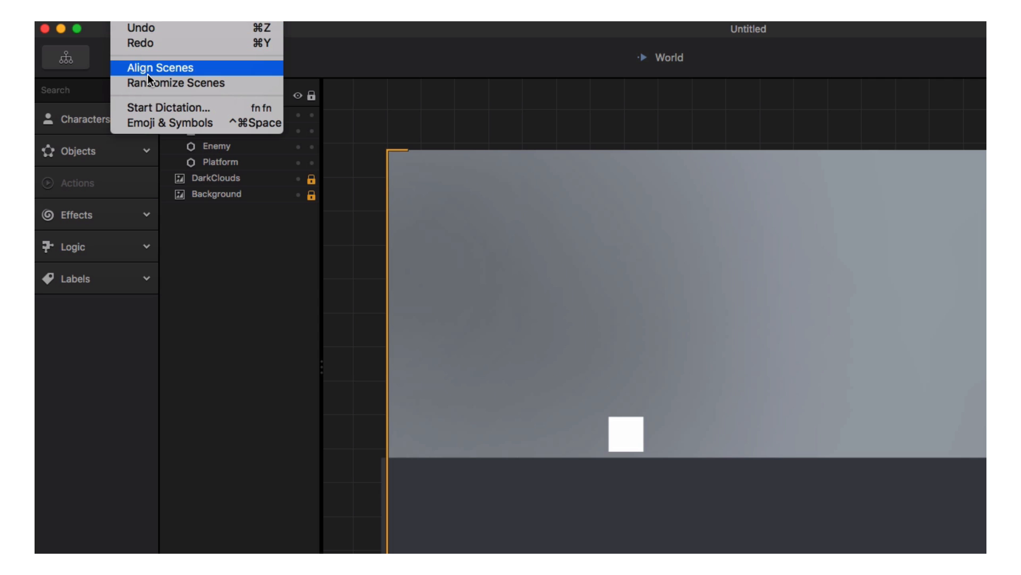
# Run Align Scenes so Start, 1, 2 and 3 follow end to end on the timeline.
pyautogui.click(159, 68)
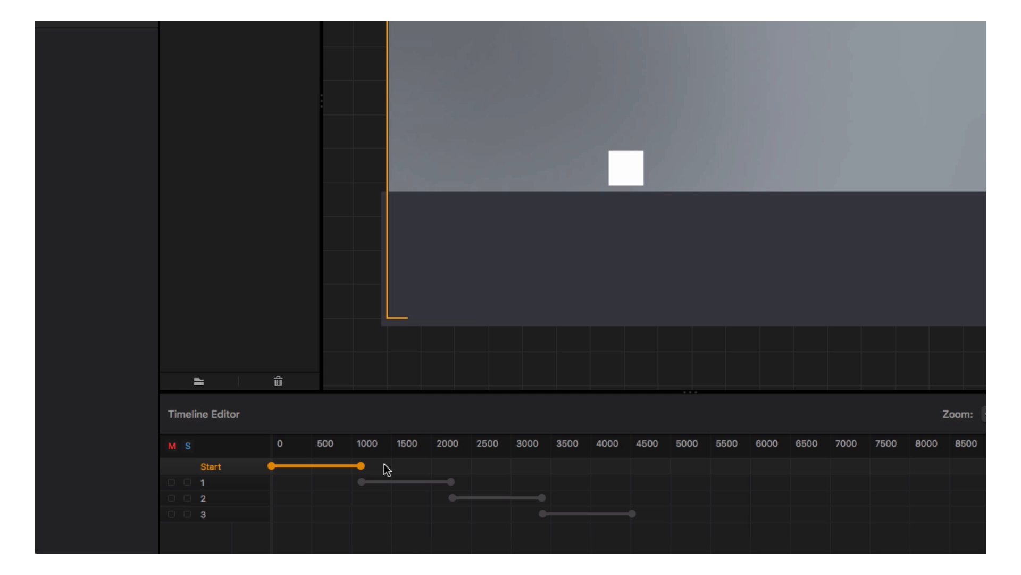
pyautogui.moveTo(351, 496)
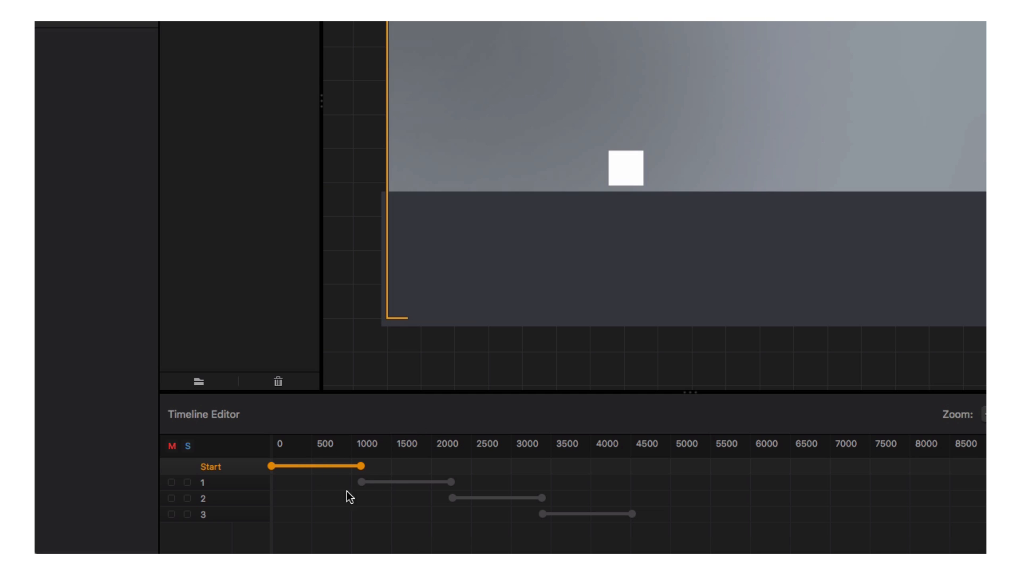
pyautogui.moveTo(346, 492)
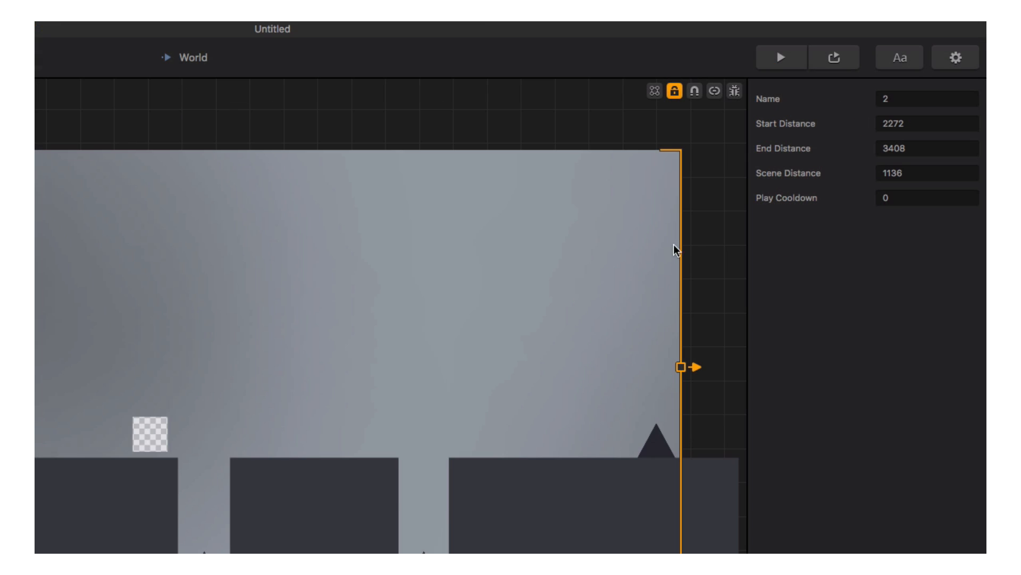
pyautogui.moveTo(911, 113)
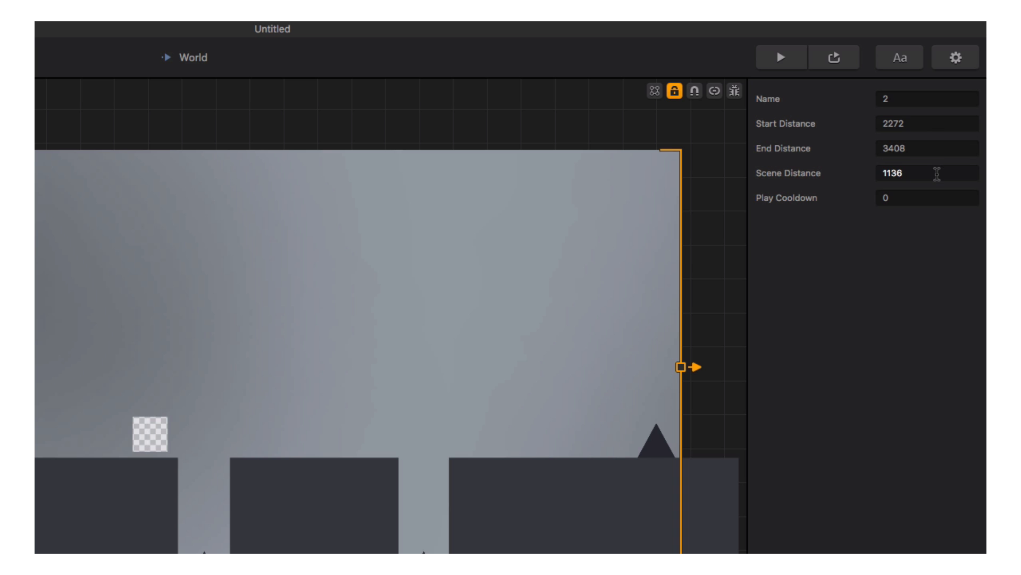
pyautogui.moveTo(917, 256)
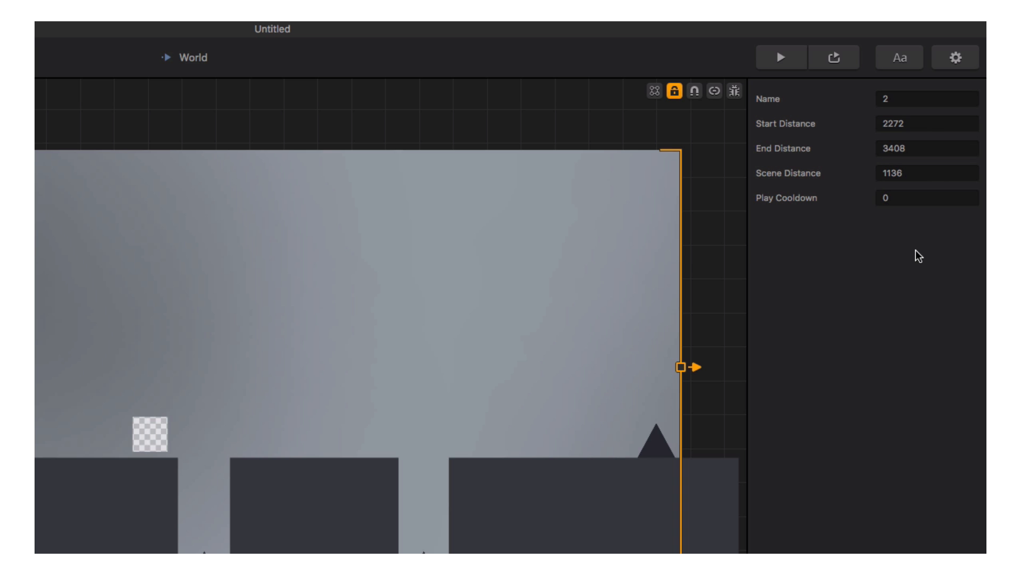
pyautogui.moveTo(600, 251)
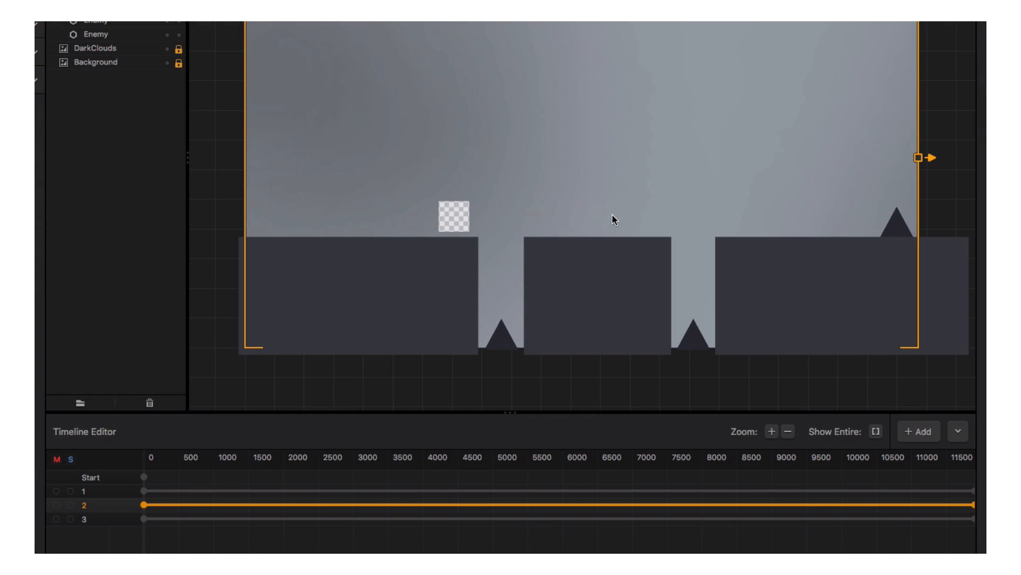
pyautogui.moveTo(112, 480)
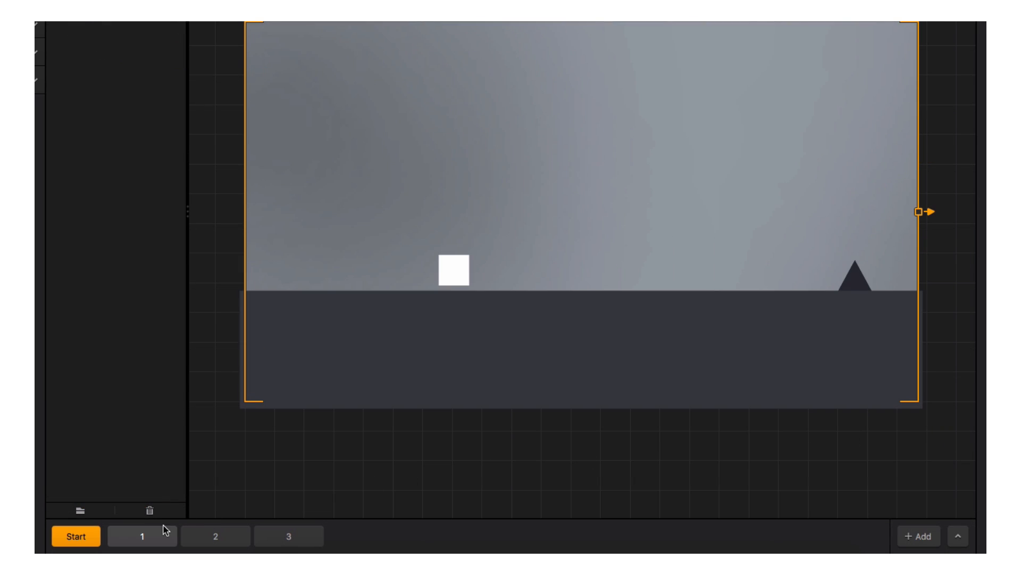
# Switch through scene 1 to scene 2 and nudge its middle platform back into the ground row.
pyautogui.click(142, 535)
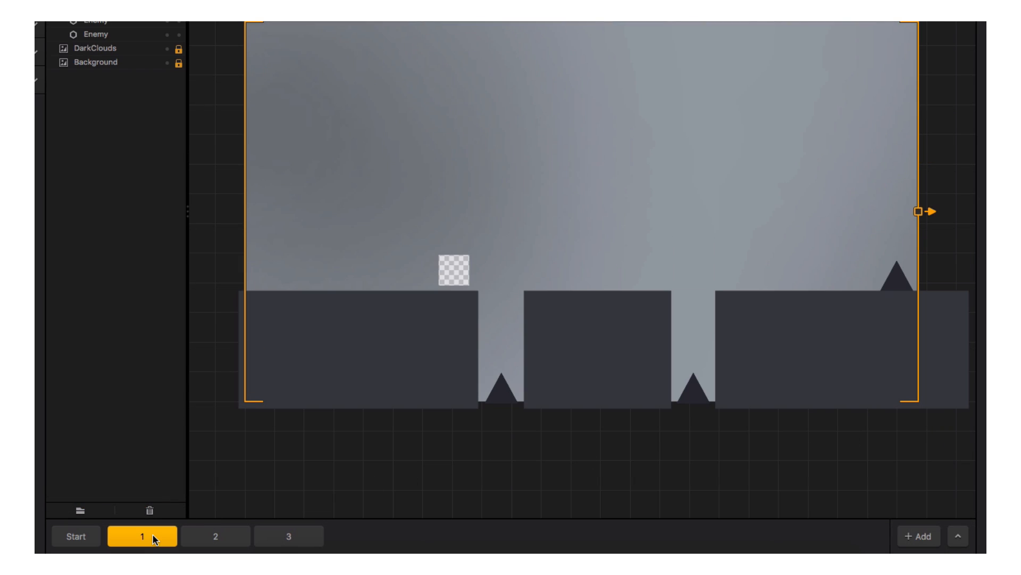
pyautogui.click(215, 535)
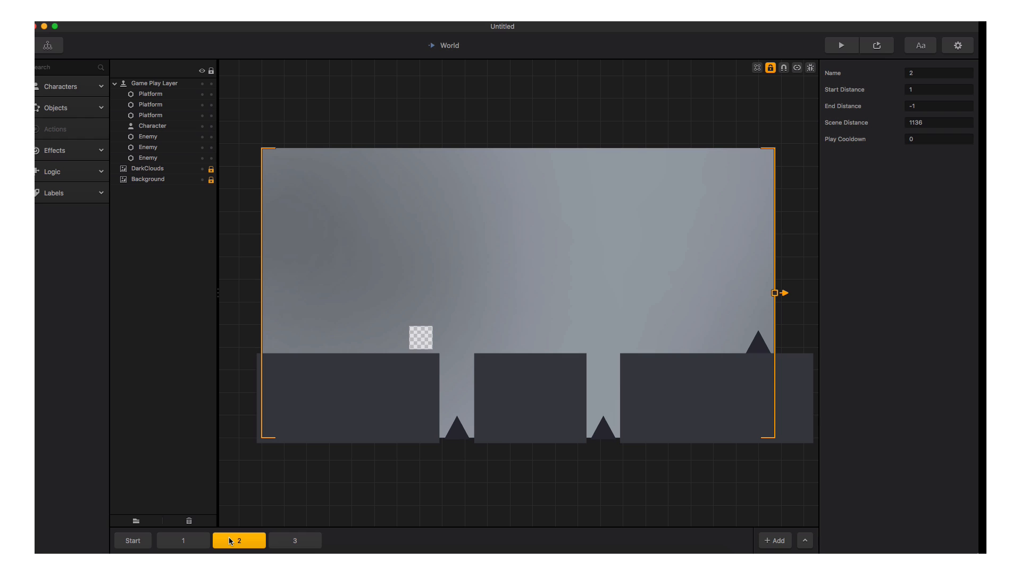
pyautogui.moveTo(448, 462)
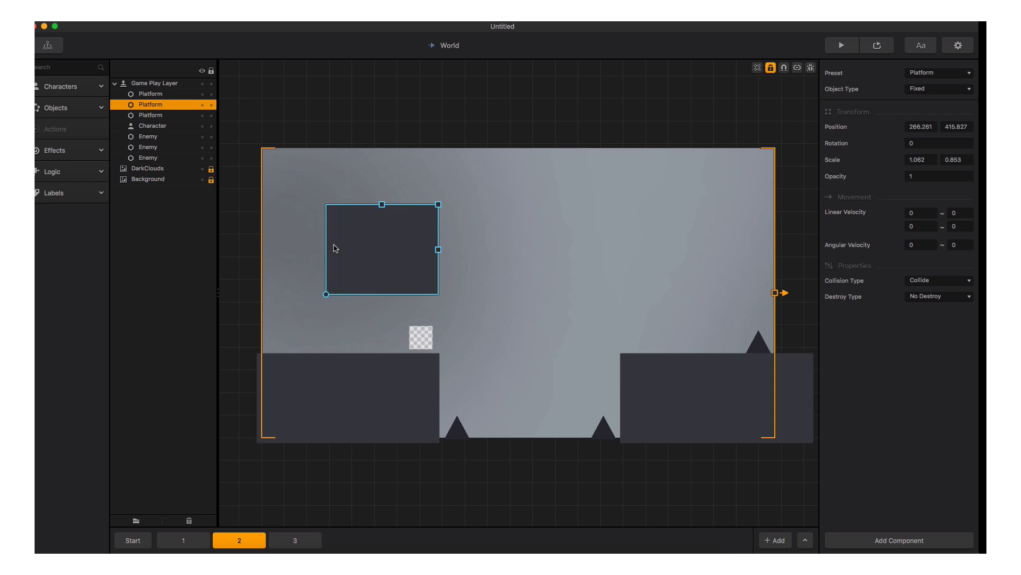
pyautogui.moveTo(381, 248); pyautogui.dragTo(350, 248)
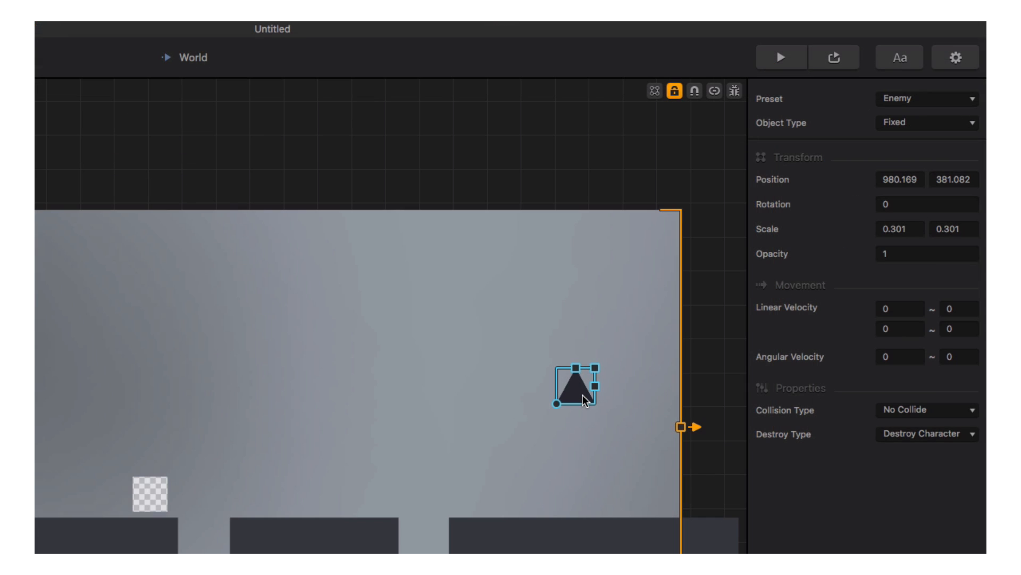
pyautogui.moveTo(964, 107)
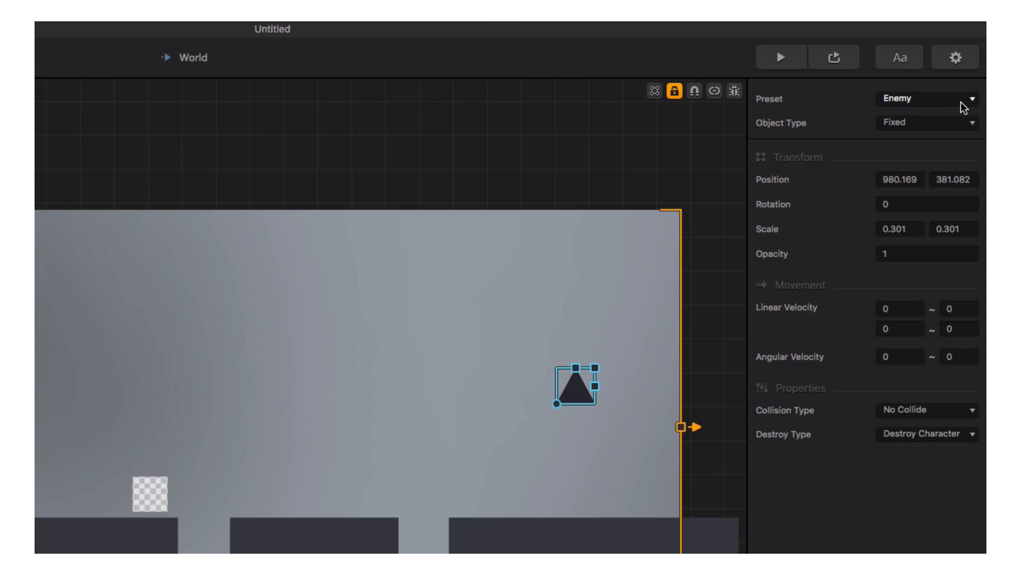
pyautogui.moveTo(964, 130)
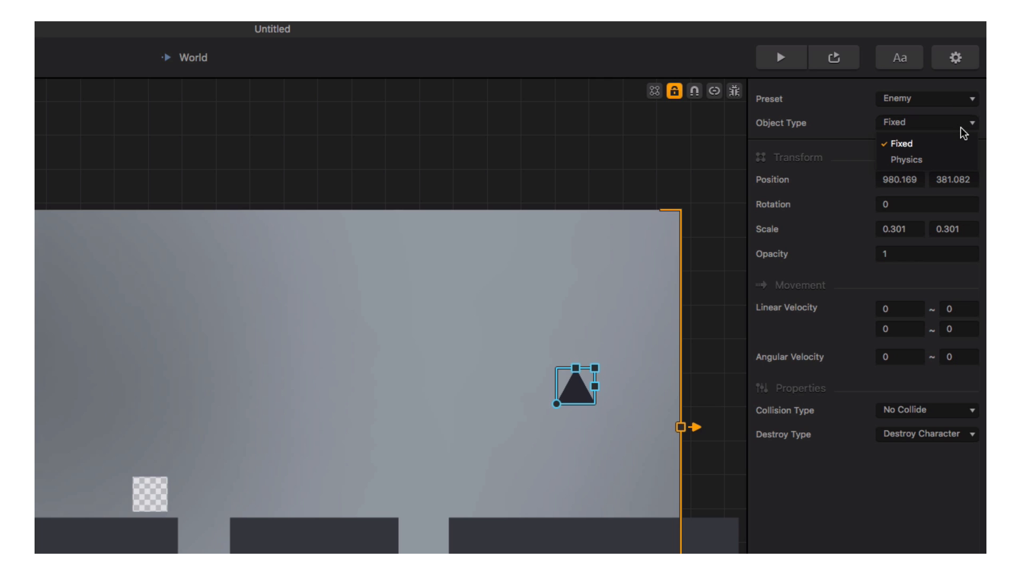
pyautogui.moveTo(912, 160)
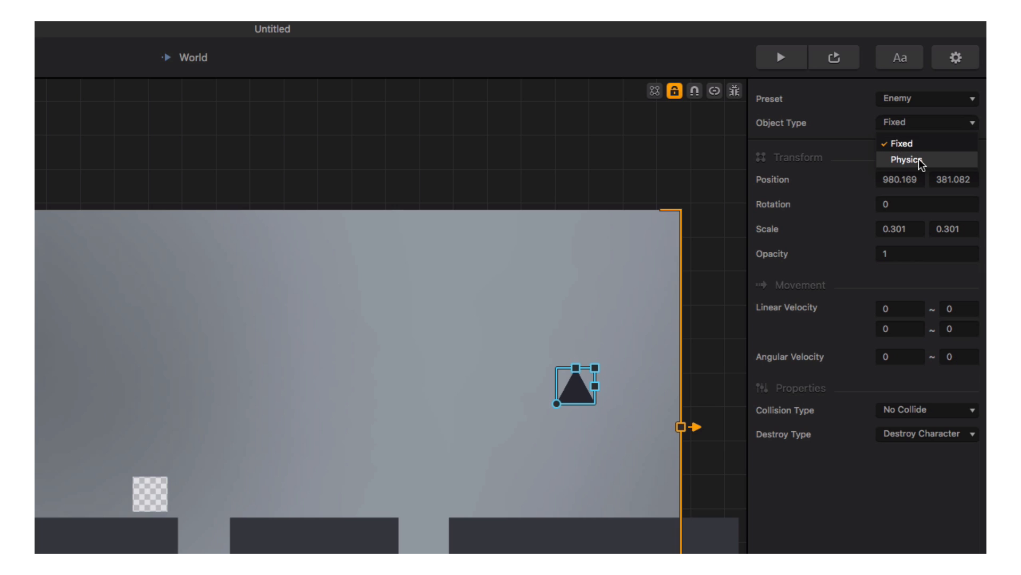
# Set the floating triangle enemy's Object Type to Physics and Collision Type to Collide.
pyautogui.click(908, 159)
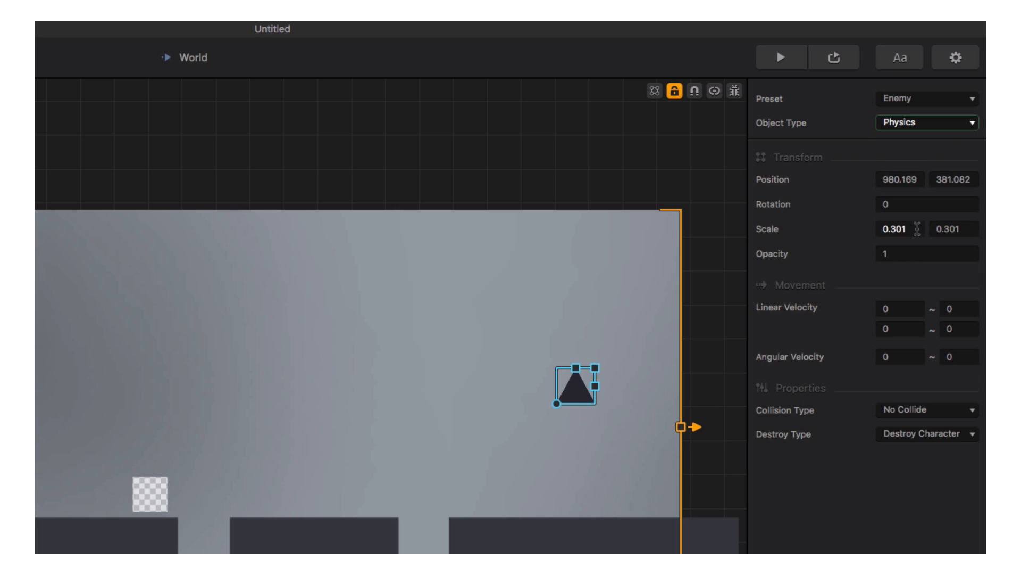
pyautogui.moveTo(938, 420)
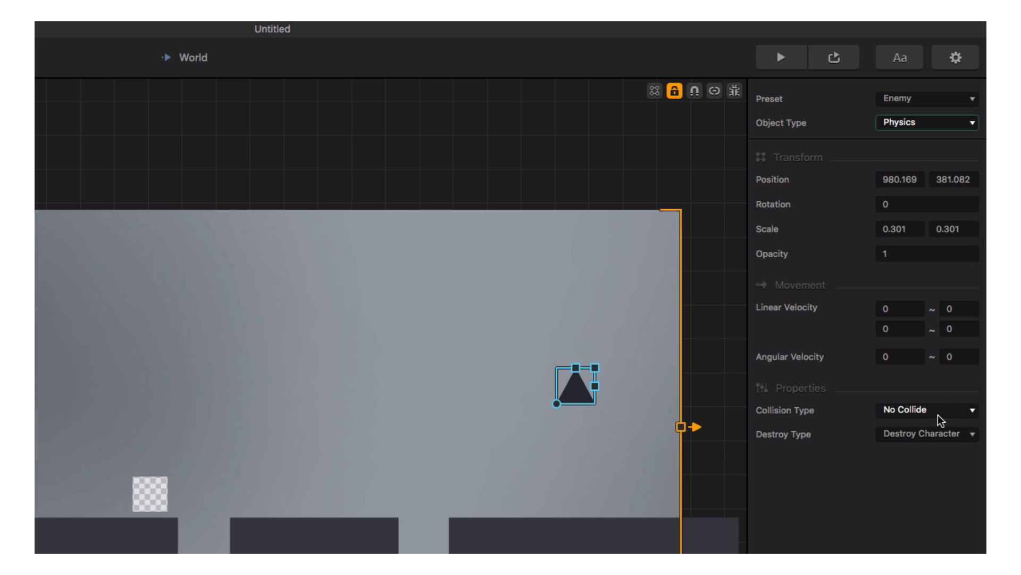
pyautogui.click(926, 409)
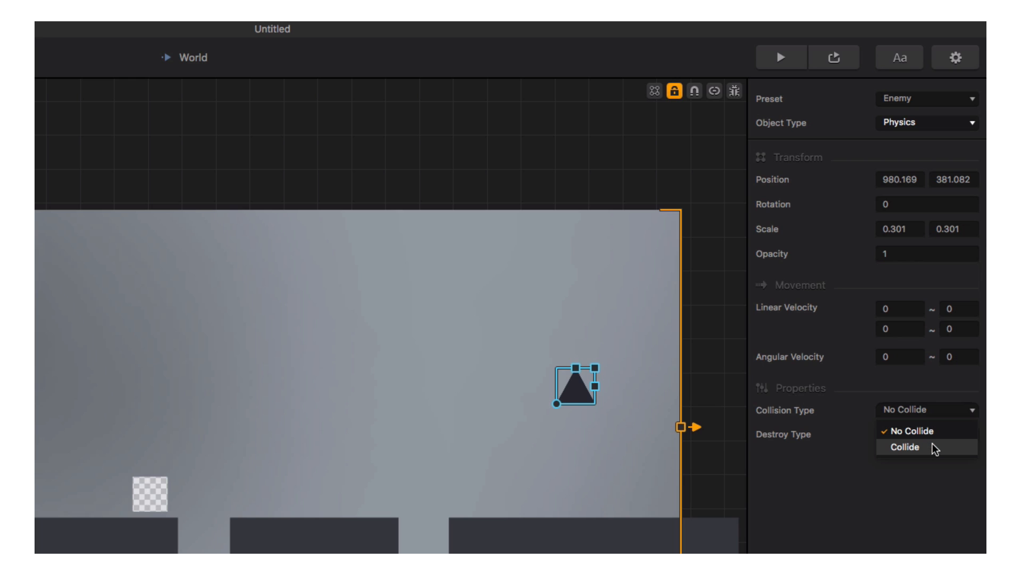
pyautogui.click(906, 447)
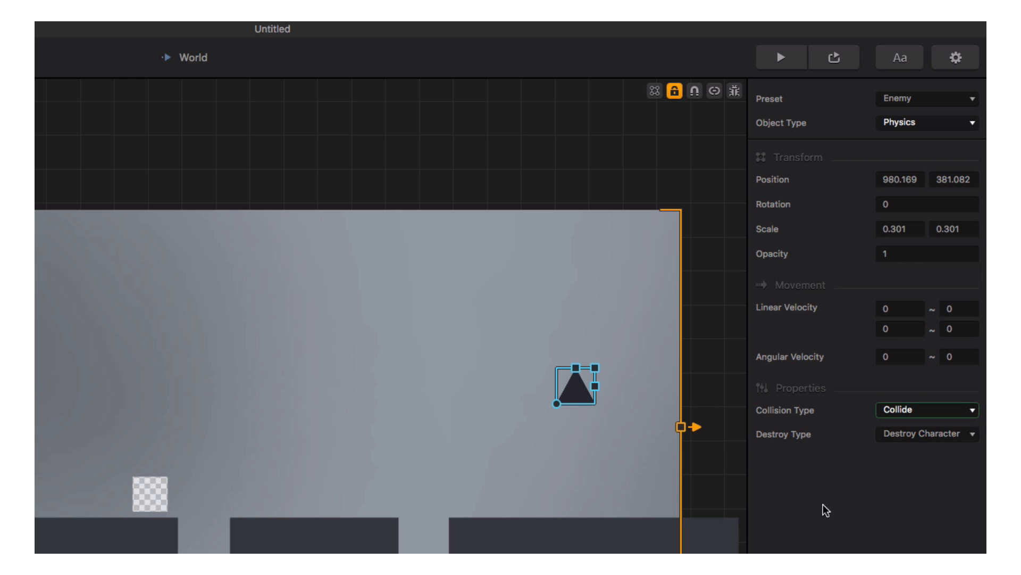
pyautogui.click(592, 546)
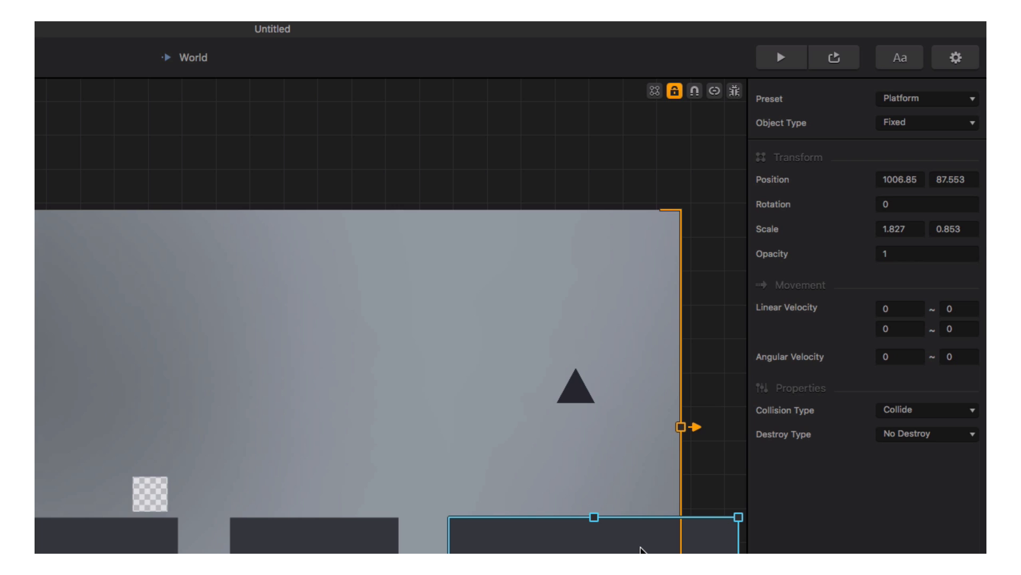
pyautogui.click(571, 382)
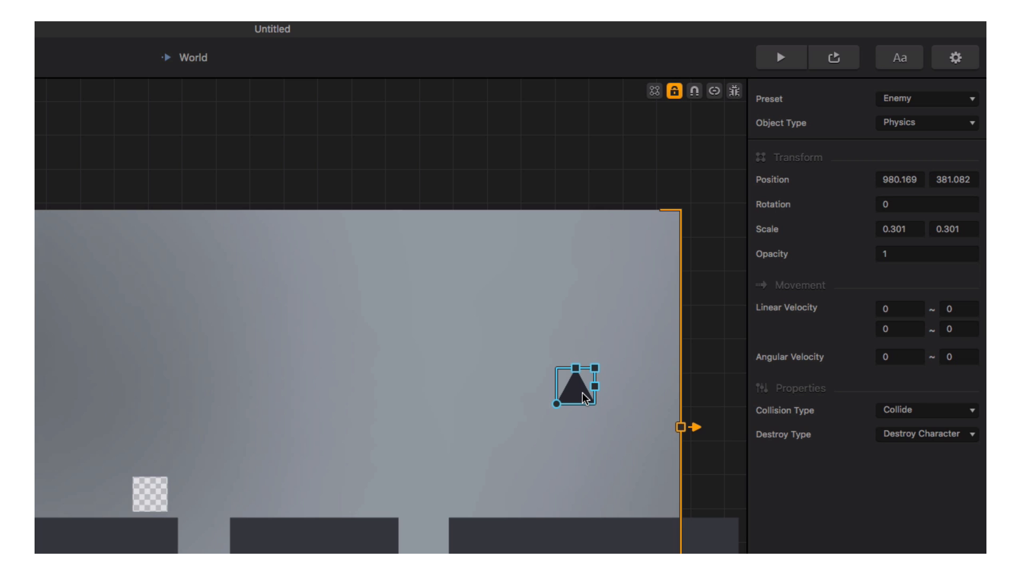
# Add Wake Up and Spawner components to the triangle enemy with Wakeup Distance 1000.
pyautogui.scroll(-3)
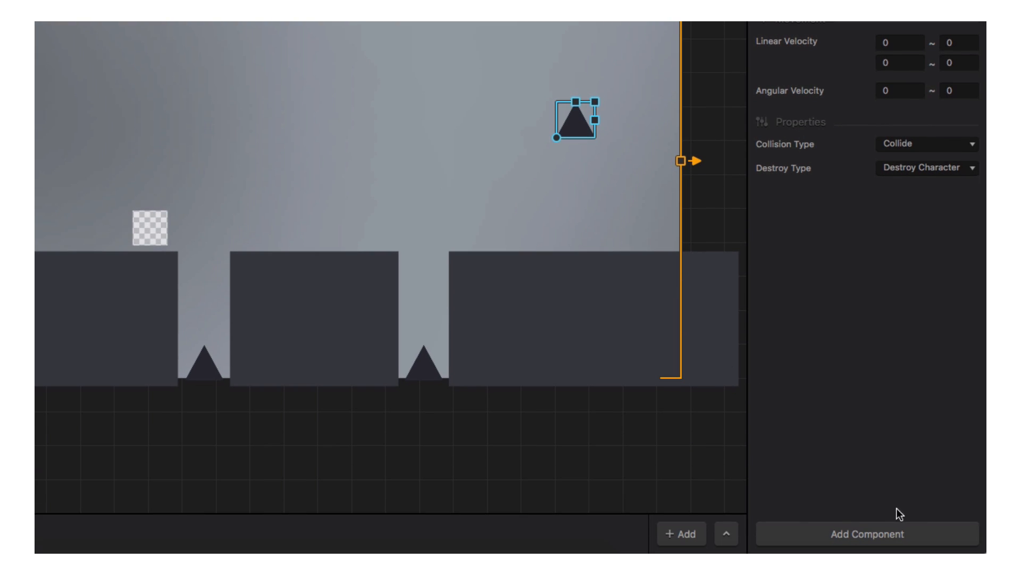
pyautogui.click(867, 533)
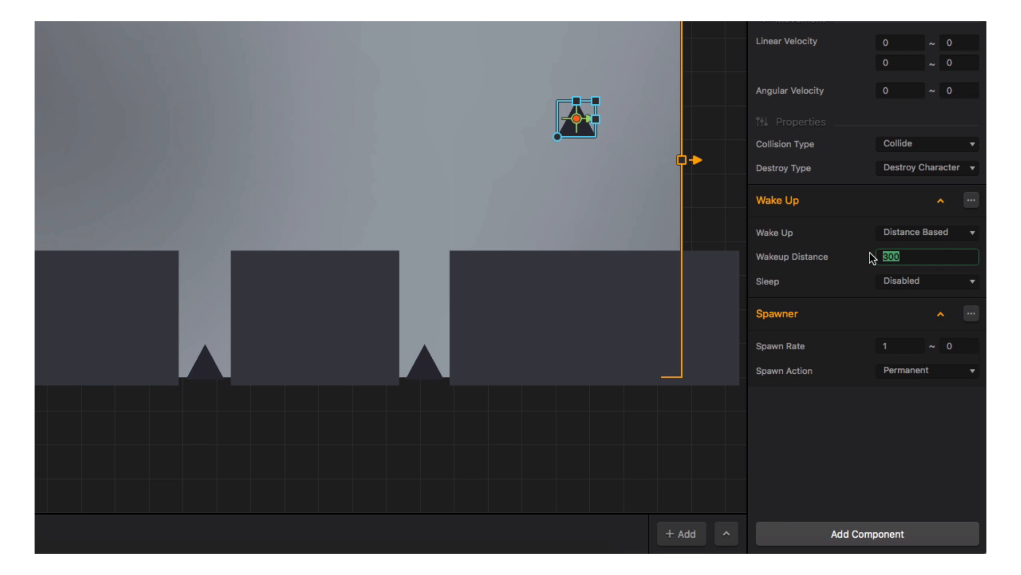
pyautogui.write('1000')
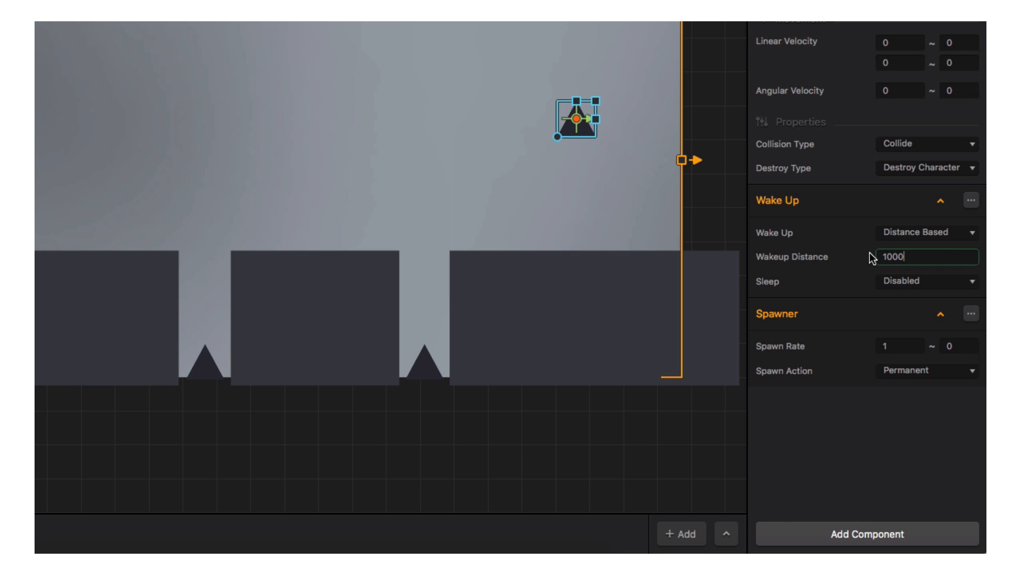